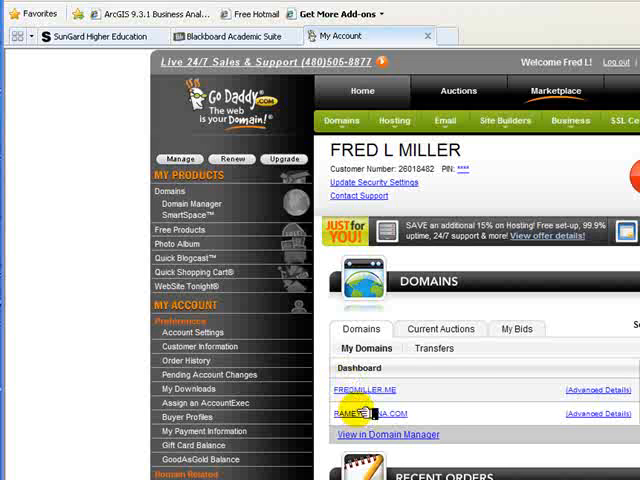
{"action": "mouse_move", "coordinate": [364, 434]}
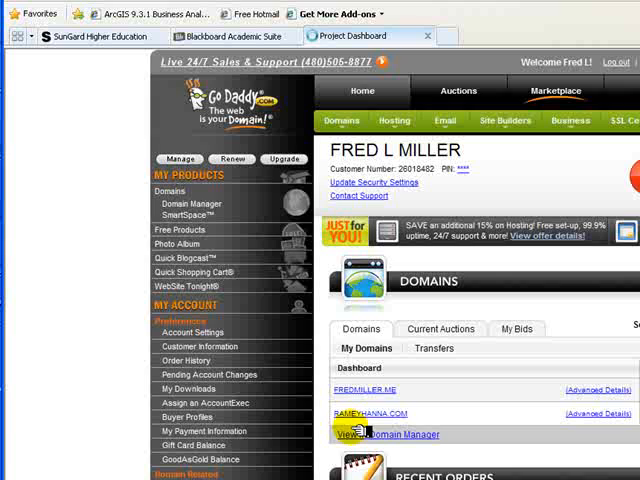
Launch the Quick Shopping Cart from the RameyHanna.com domain's control panel
{"action": "left_click", "coordinate": [370, 412]}
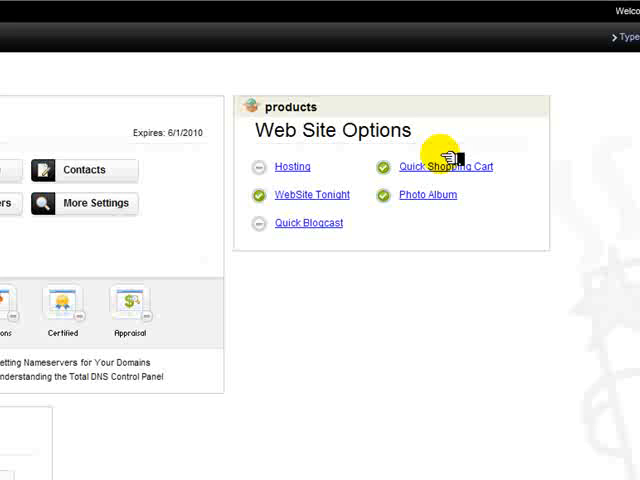
{"action": "mouse_move", "coordinate": [190, 424]}
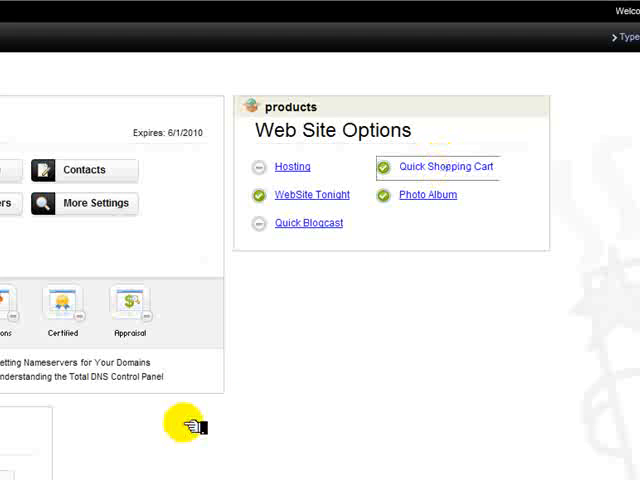
{"action": "left_click", "coordinate": [432, 168]}
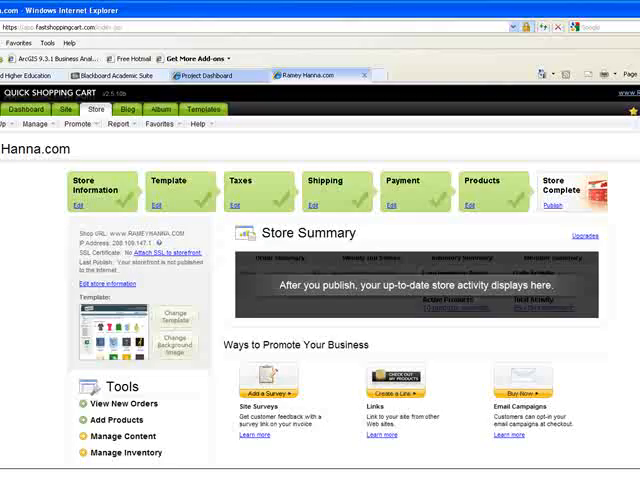
{"action": "left_click", "coordinate": [92, 210]}
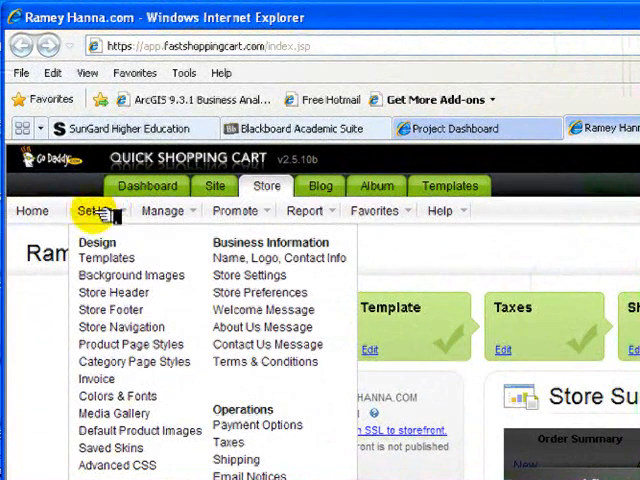
{"action": "left_click", "coordinate": [162, 210]}
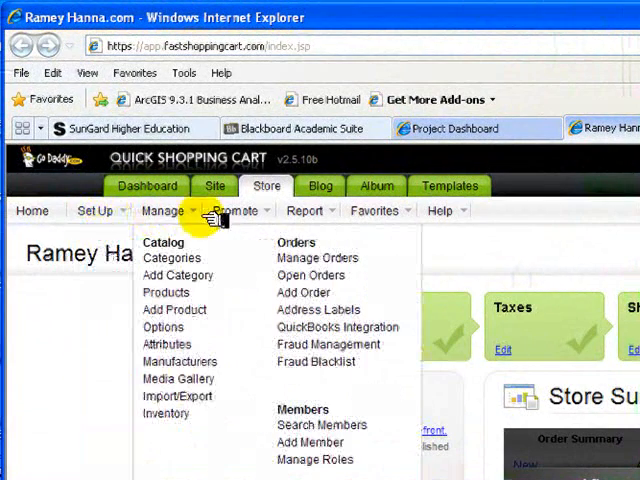
{"action": "left_click", "coordinate": [304, 210]}
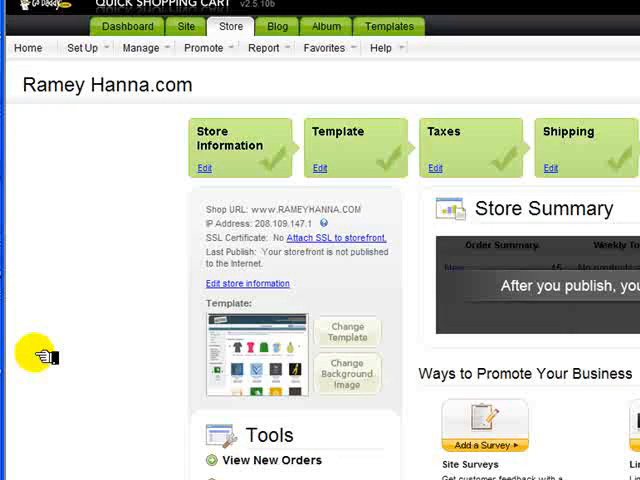
{"action": "scroll", "scroll_direction": "down", "scroll_amount": 3}
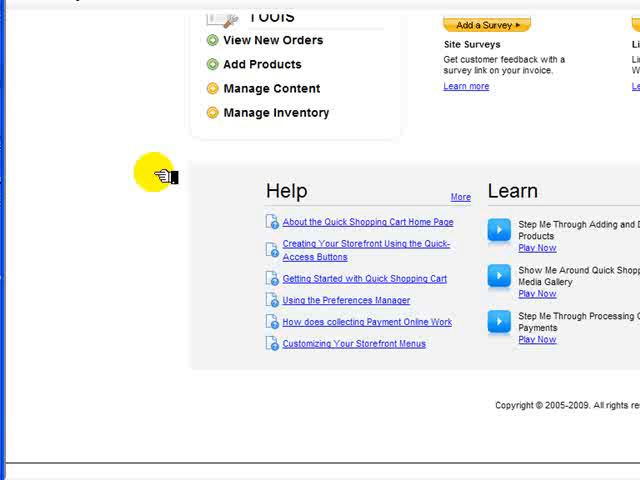
{"action": "mouse_move", "coordinate": [270, 222]}
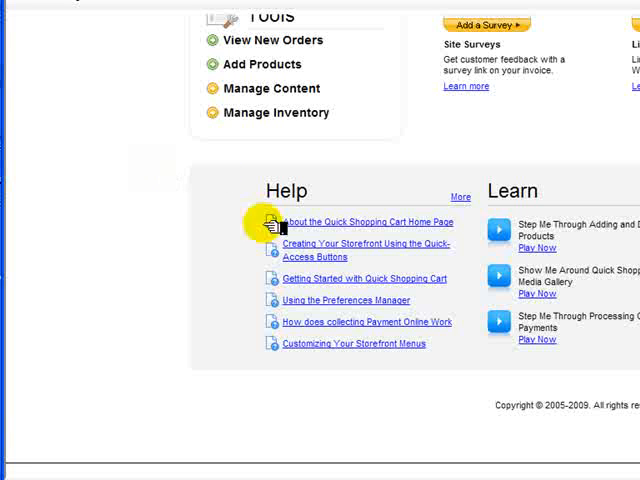
{"action": "mouse_move", "coordinate": [300, 350]}
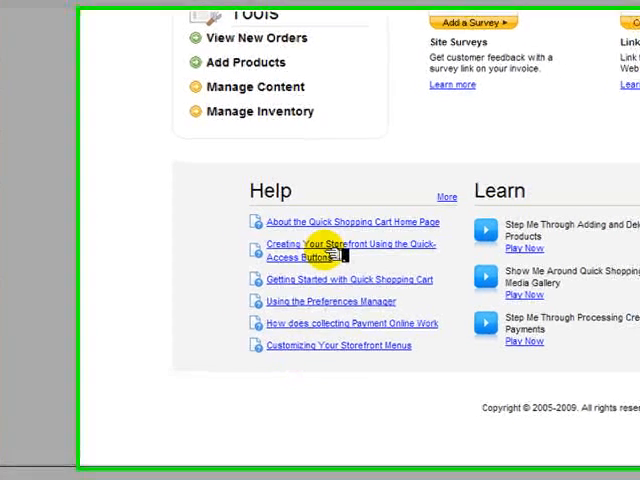
{"action": "scroll", "scroll_direction": "down", "scroll_amount": 3}
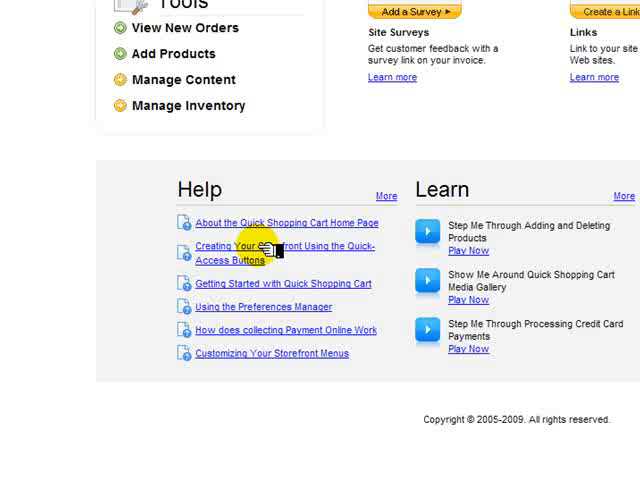
{"action": "mouse_move", "coordinate": [424, 230]}
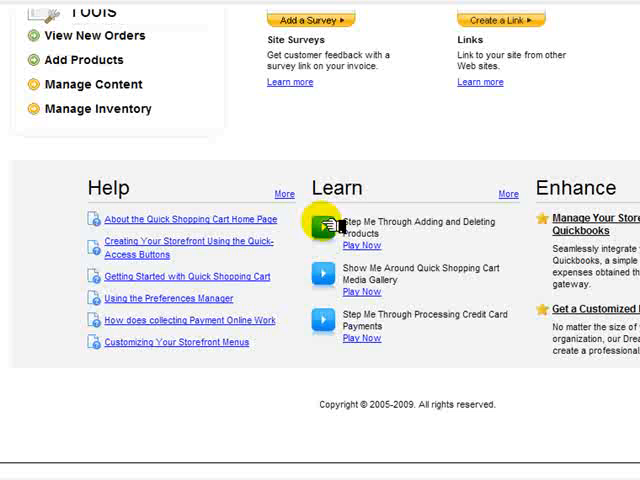
{"action": "mouse_move", "coordinate": [324, 324]}
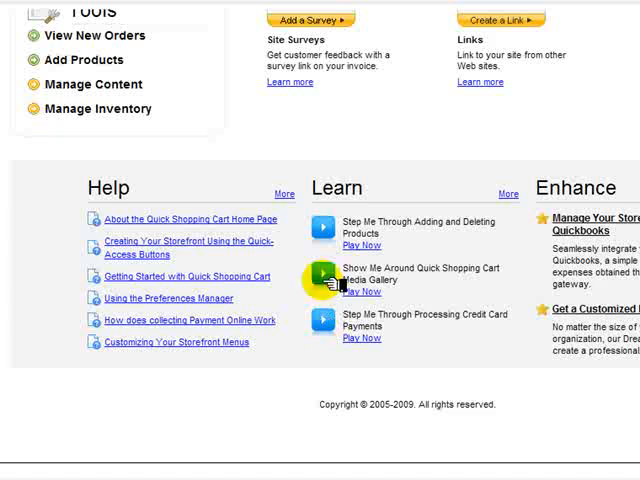
{"action": "scroll", "scroll_direction": "up", "scroll_amount": 3}
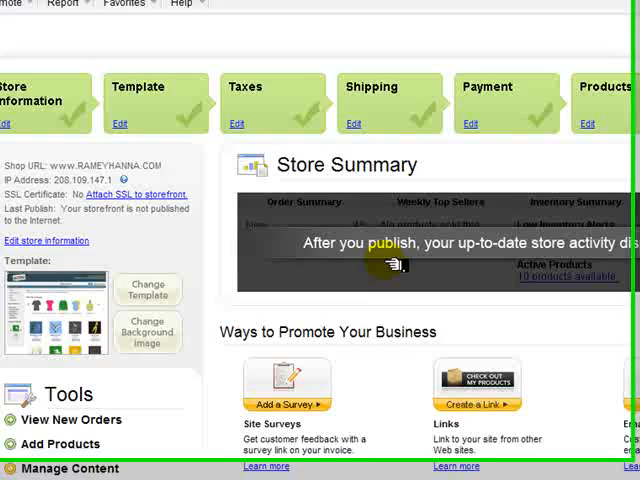
{"action": "scroll", "scroll_direction": "up", "scroll_amount": 3}
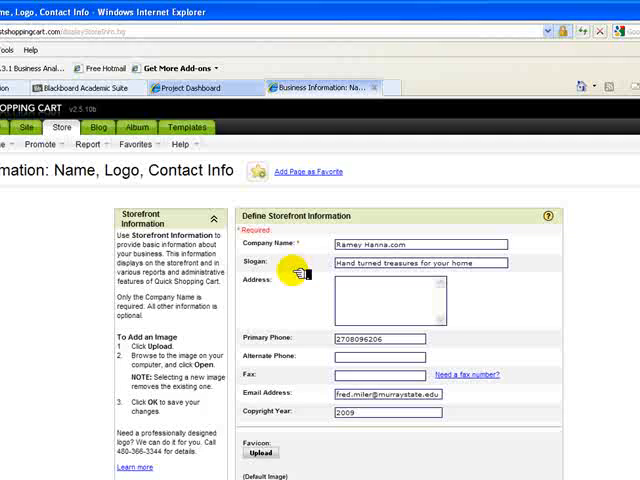
Review the storefront name, slogan, contact info and logo fields, then confirm with OK
{"action": "scroll", "scroll_direction": "down", "scroll_amount": 3}
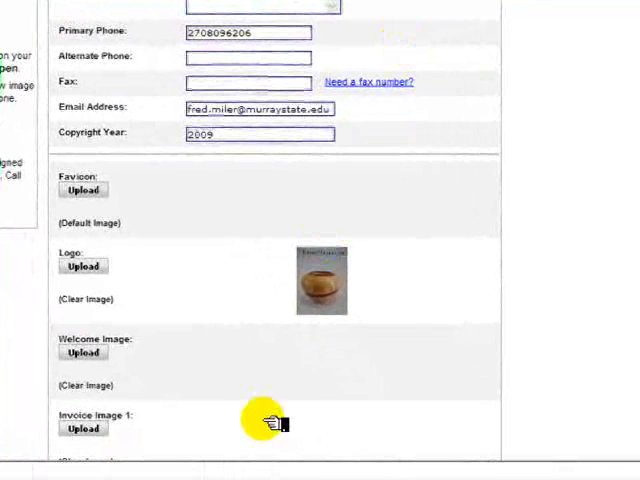
{"action": "scroll", "scroll_direction": "up", "scroll_amount": 3}
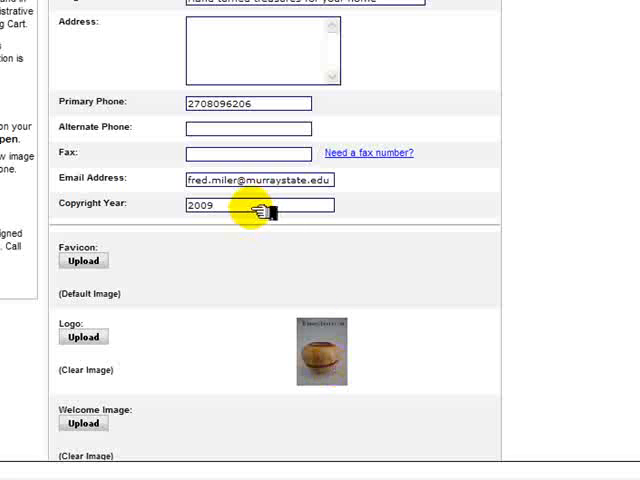
{"action": "scroll", "scroll_direction": "up", "scroll_amount": 3}
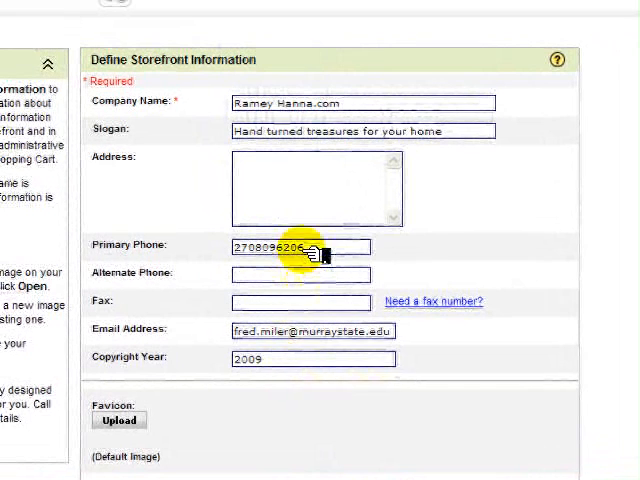
{"action": "mouse_move", "coordinate": [284, 176]}
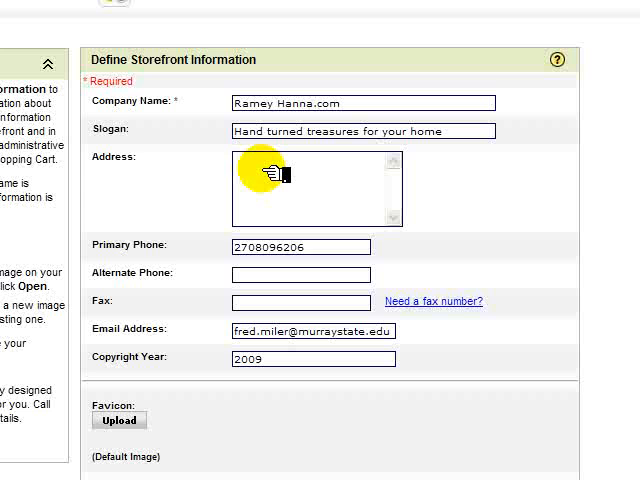
{"action": "scroll", "scroll_direction": "down", "scroll_amount": 3}
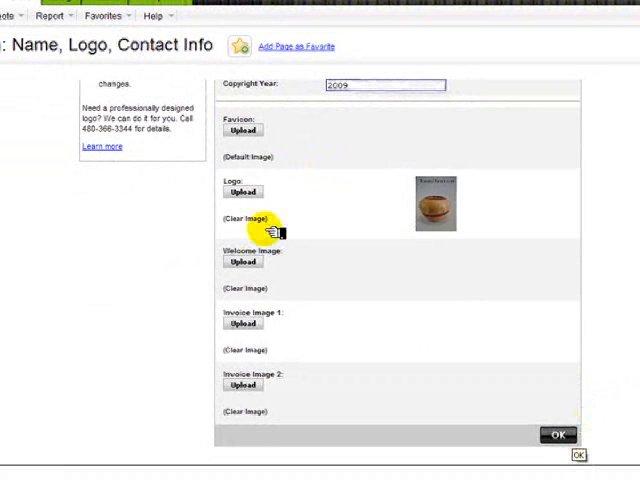
{"action": "left_click", "coordinate": [556, 436]}
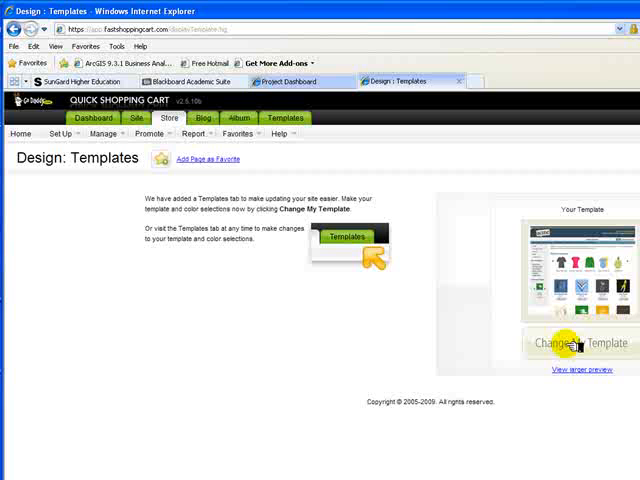
Start Change My Template and look through the Step 1 template design options
{"action": "left_click", "coordinate": [580, 344]}
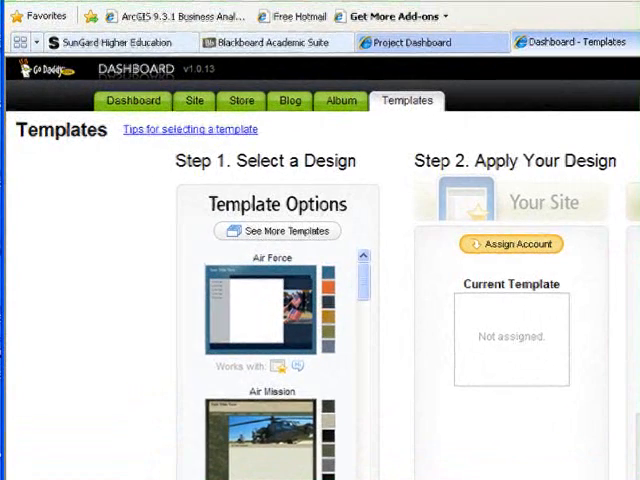
{"action": "scroll", "scroll_direction": "down", "scroll_amount": 3}
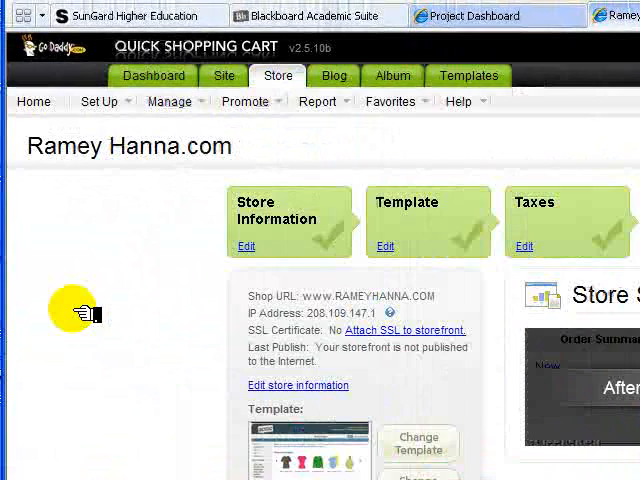
{"action": "scroll", "scroll_direction": "down", "scroll_amount": 3}
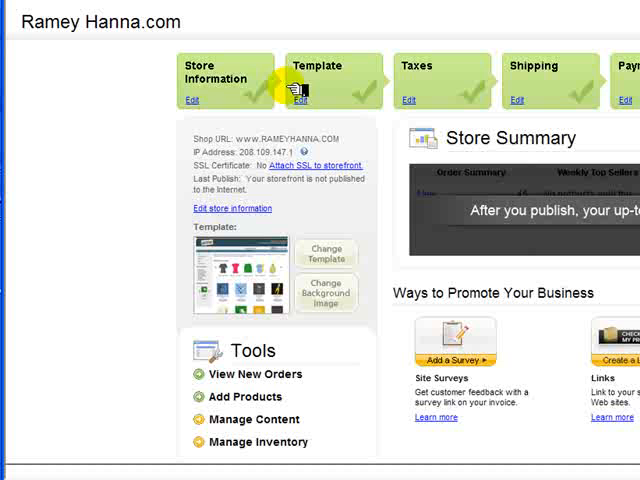
{"action": "mouse_move", "coordinate": [410, 100]}
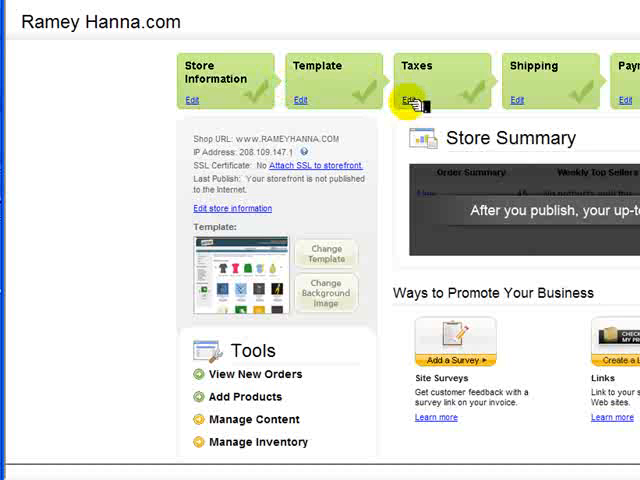
{"action": "left_click", "coordinate": [410, 100]}
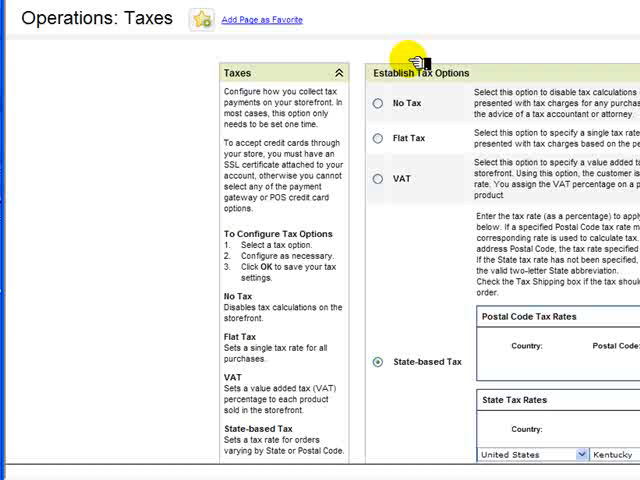
{"action": "scroll", "scroll_direction": "down", "scroll_amount": 3}
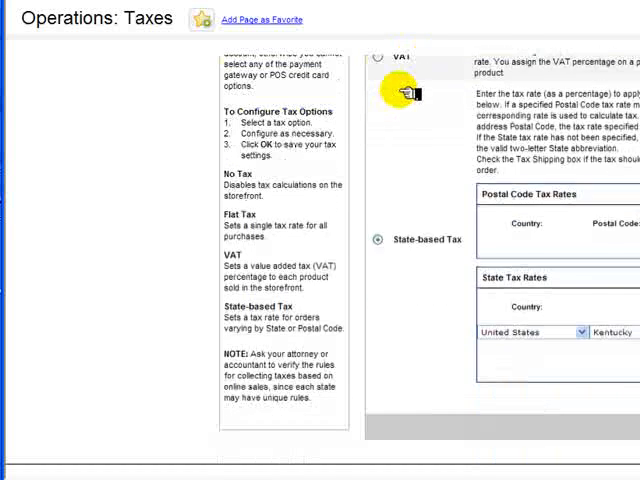
{"action": "scroll", "scroll_direction": "down", "scroll_amount": 3}
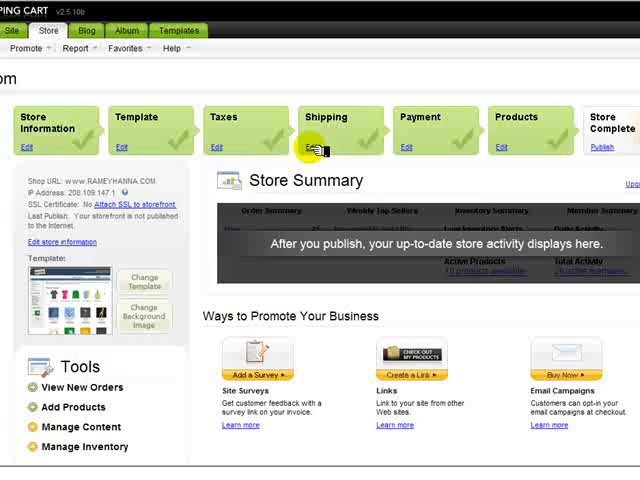
Enter the store's Shipping setup step from the dashboard on the way to Payment Options
{"action": "left_click", "coordinate": [318, 148]}
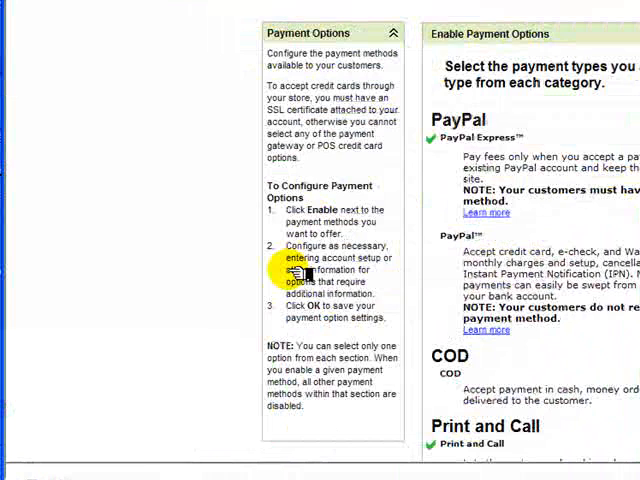
Scroll through PayPal, COD, Print and Call and the SSL-requiring Credit Card: Merchant Service options
{"action": "scroll", "scroll_direction": "down", "scroll_amount": 3}
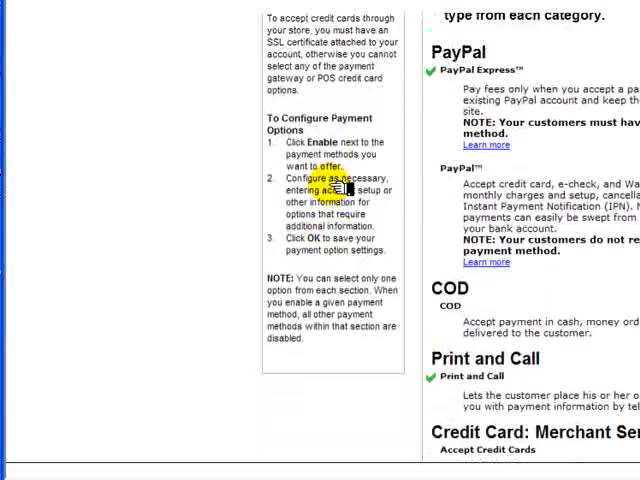
{"action": "scroll", "scroll_direction": "down", "scroll_amount": 3}
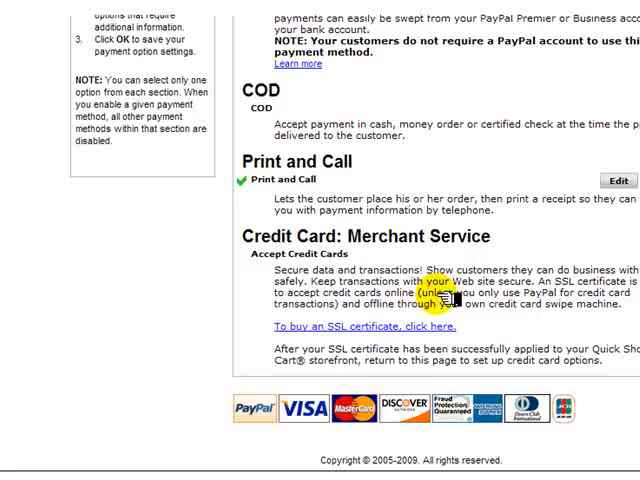
{"action": "scroll", "scroll_direction": "down", "scroll_amount": 3}
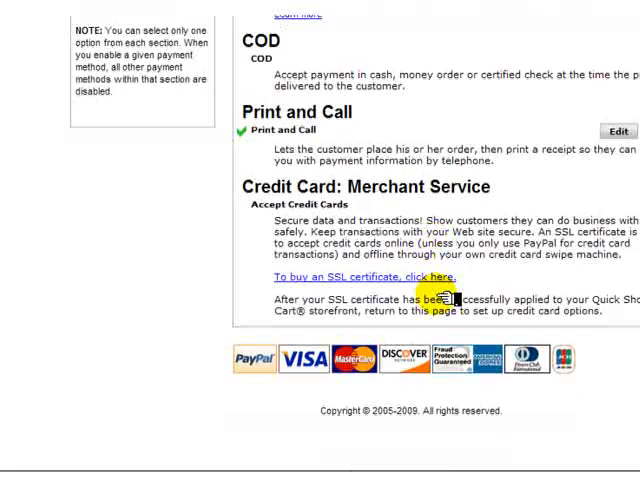
{"action": "scroll", "scroll_direction": "up", "scroll_amount": 3}
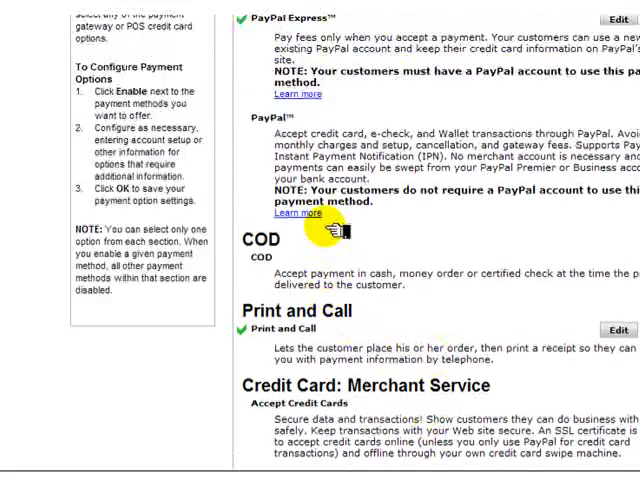
{"action": "scroll", "scroll_direction": "up", "scroll_amount": 3}
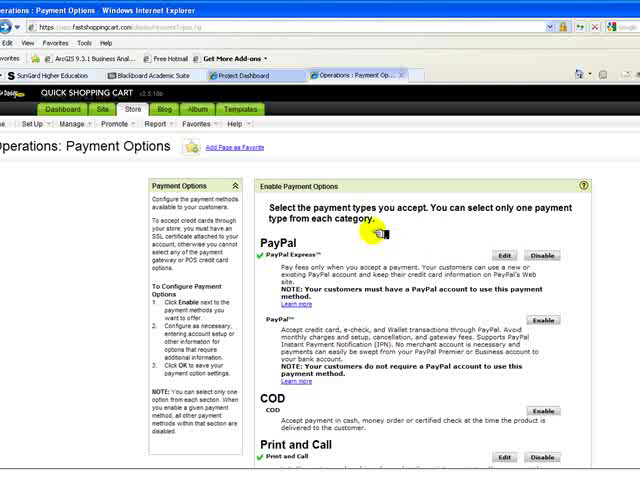
{"action": "mouse_move", "coordinate": [376, 232]}
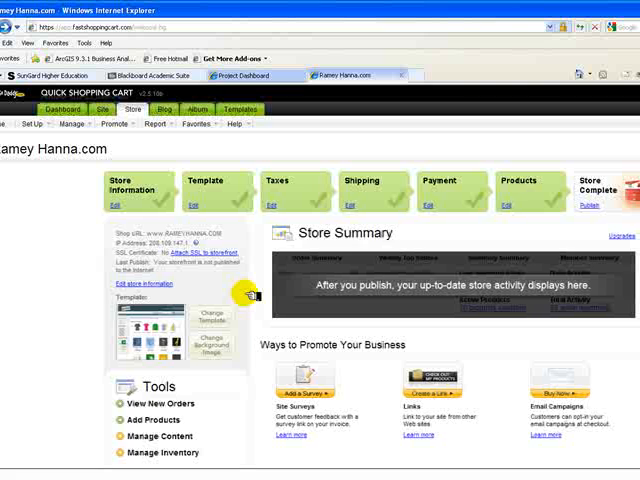
{"action": "mouse_move", "coordinate": [330, 236]}
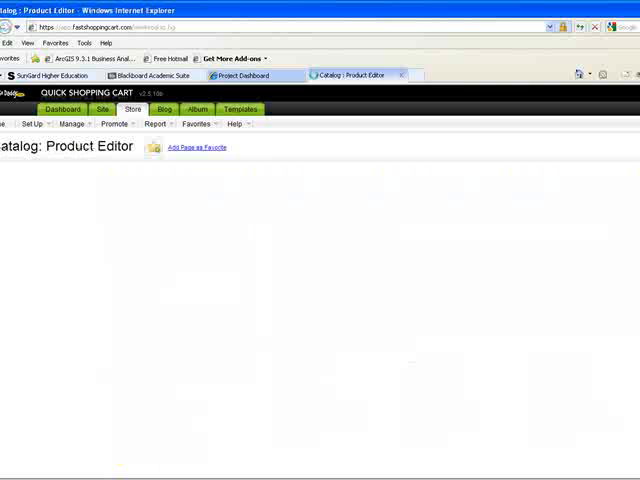
{"action": "left_click", "coordinate": [156, 216]}
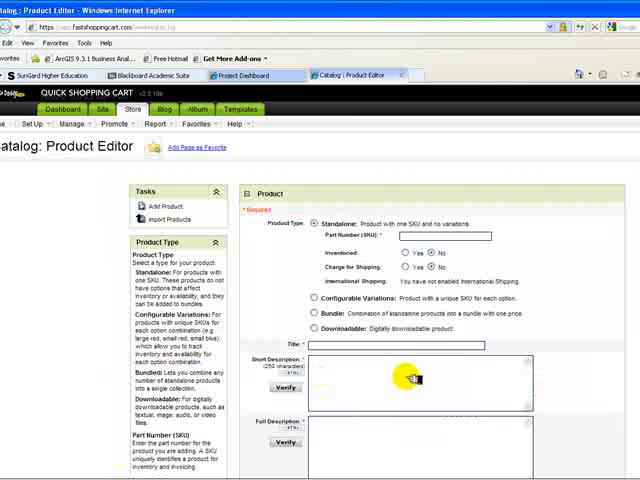
{"action": "scroll", "scroll_direction": "down", "scroll_amount": 3}
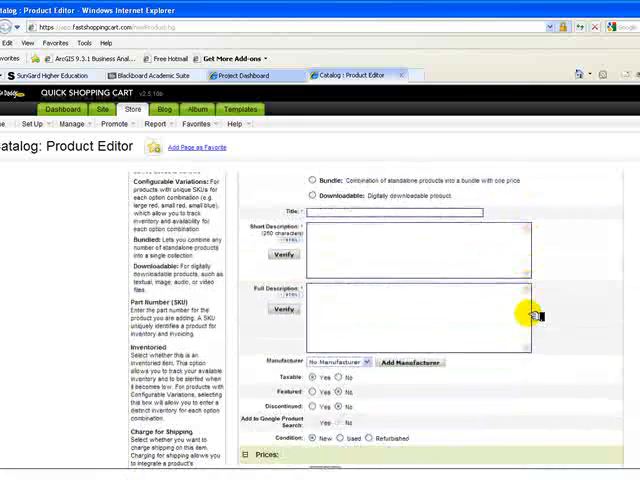
{"action": "scroll", "scroll_direction": "down", "scroll_amount": 3}
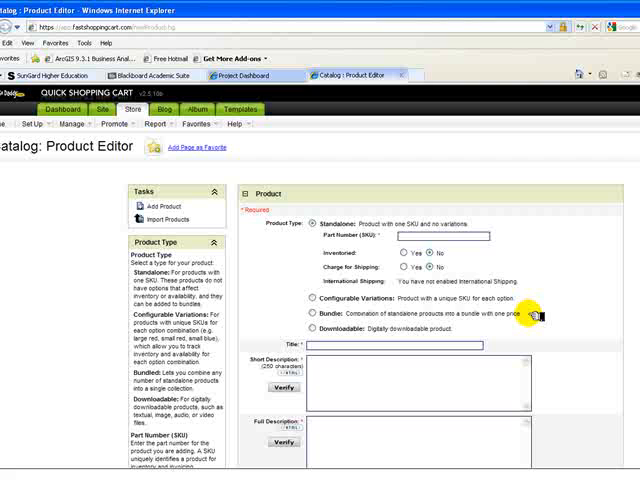
{"action": "scroll", "scroll_direction": "down", "scroll_amount": 3}
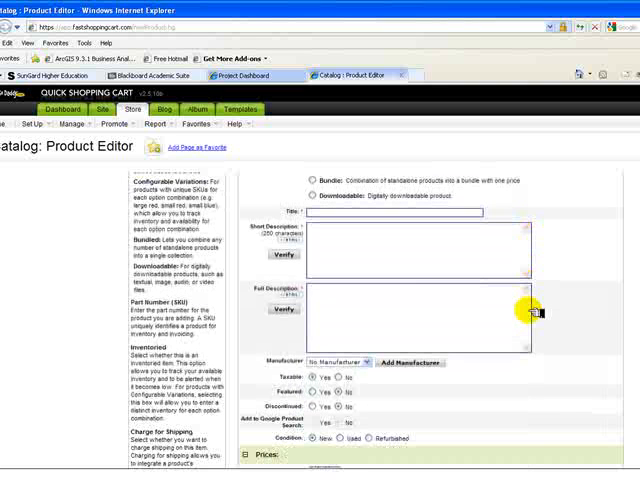
{"action": "mouse_move", "coordinate": [530, 310]}
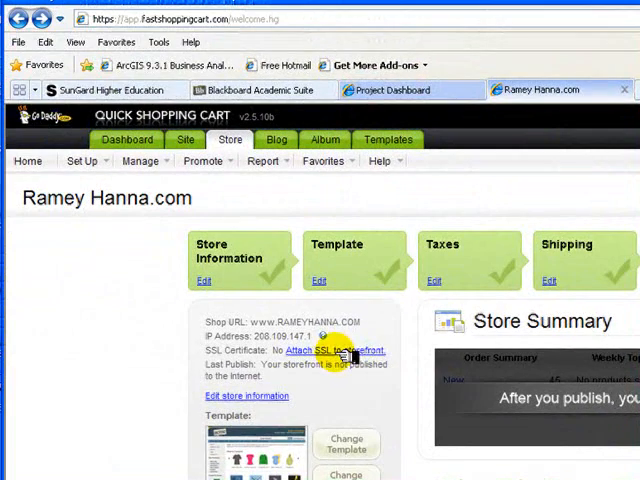
{"action": "mouse_move", "coordinate": [270, 216]}
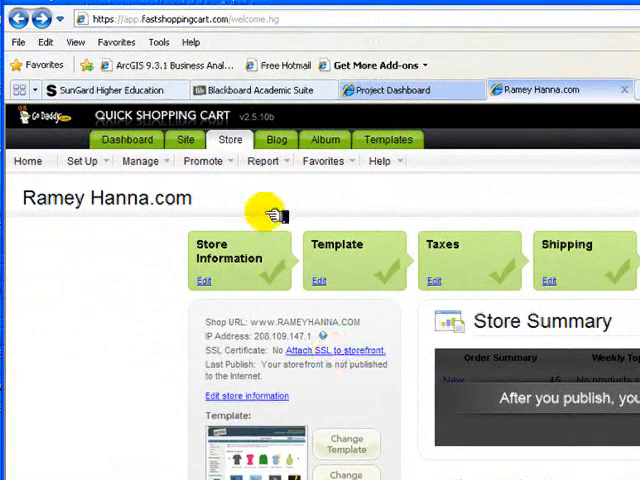
Show Catalog: Categories and locate the Bowls folder with products like Ambrosia Maple Bowl
{"action": "left_click", "coordinate": [140, 160]}
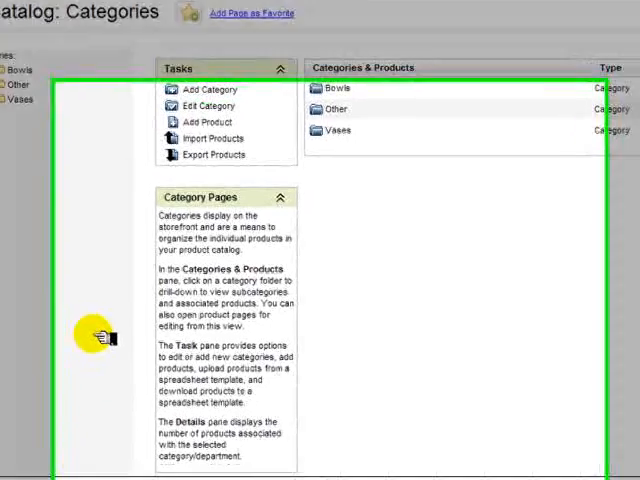
{"action": "scroll", "scroll_direction": "down", "scroll_amount": 3}
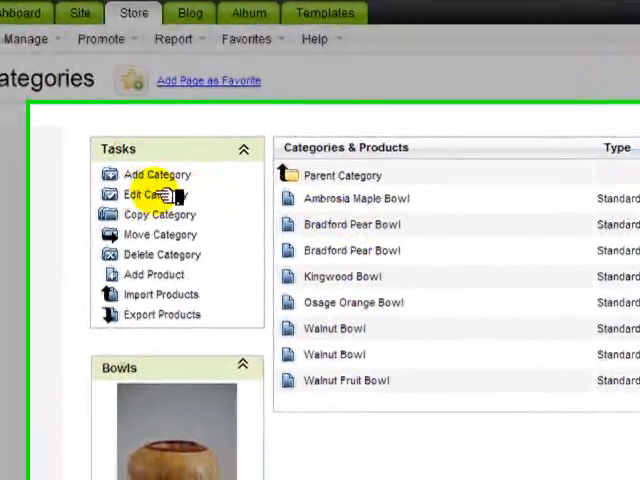
Inspect the Bowls category's information, image and products in its editor, then confirm with OK
{"action": "left_click", "coordinate": [152, 194]}
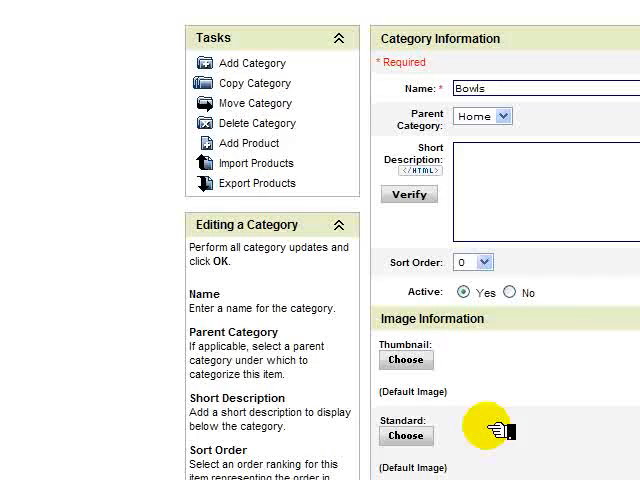
{"action": "scroll", "scroll_direction": "down", "scroll_amount": 3}
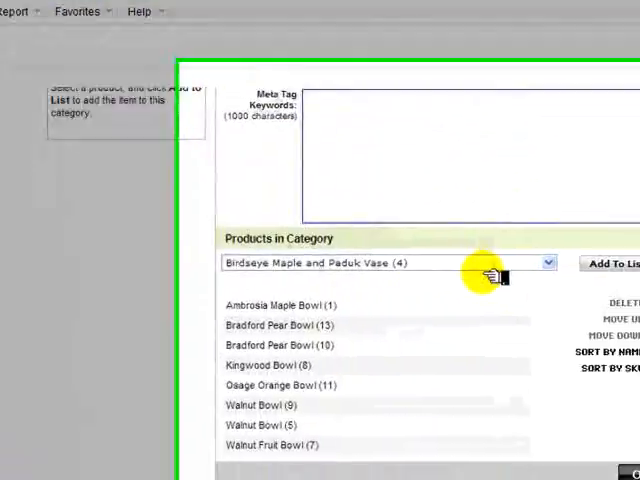
{"action": "scroll", "scroll_direction": "up", "scroll_amount": 3}
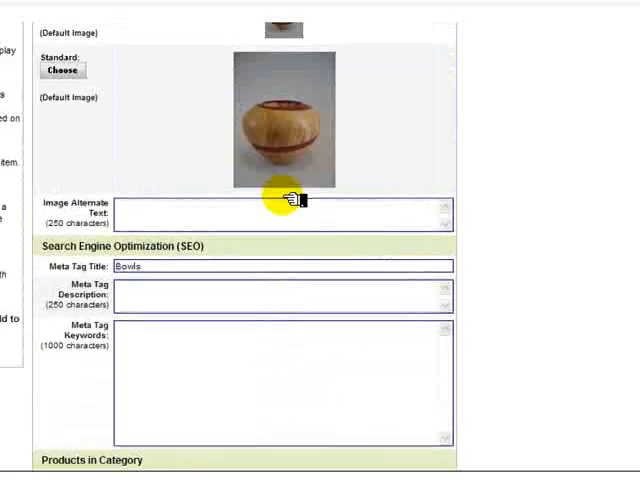
{"action": "scroll", "scroll_direction": "up", "scroll_amount": 3}
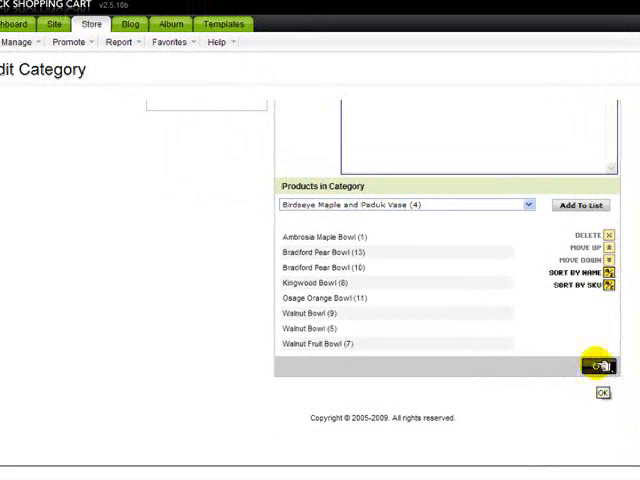
{"action": "left_click", "coordinate": [604, 392]}
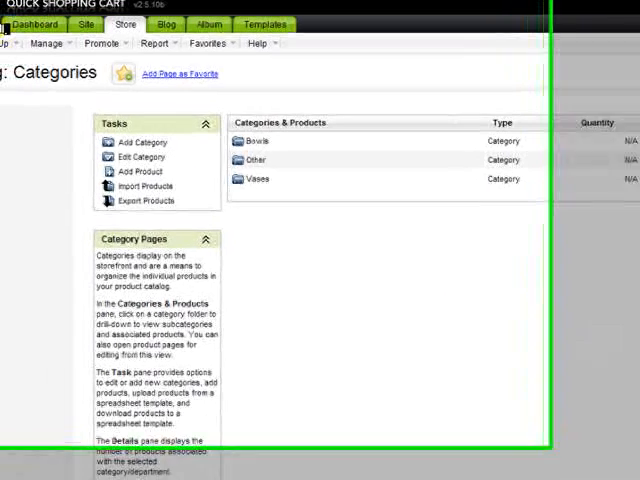
Bring up Store > Catalog > Products and scan the list of products with part numbers and types
{"action": "left_click", "coordinate": [92, 44]}
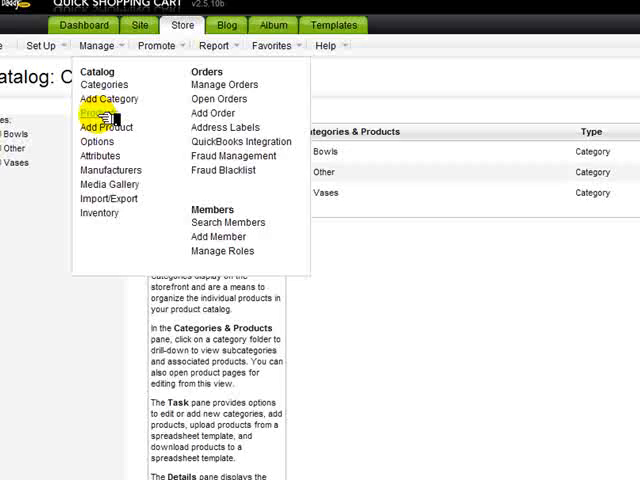
{"action": "left_click", "coordinate": [92, 112]}
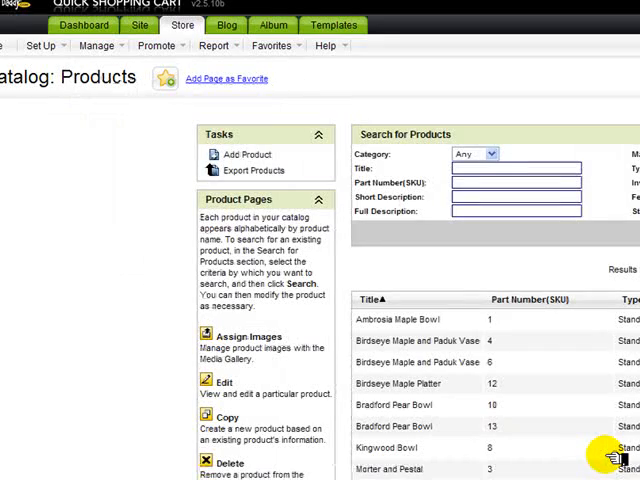
{"action": "scroll", "scroll_direction": "down", "scroll_amount": 3}
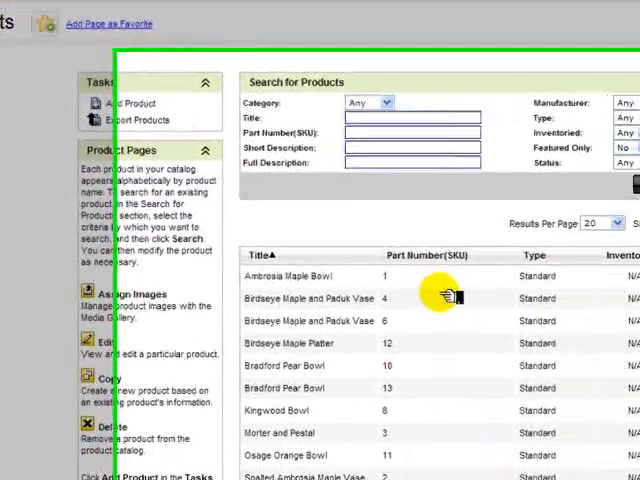
{"action": "scroll", "scroll_direction": "down", "scroll_amount": 3}
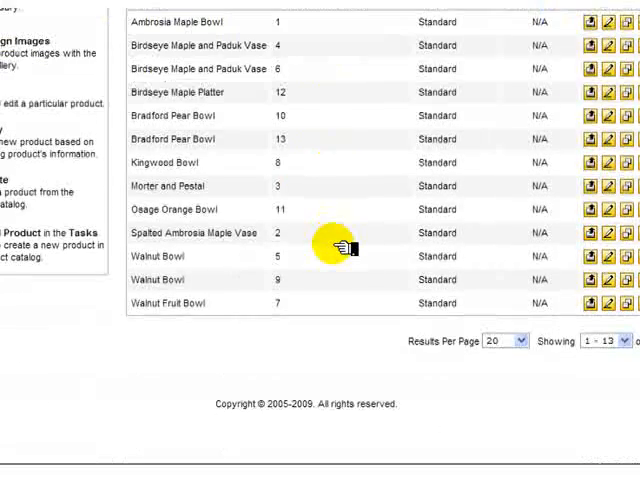
{"action": "scroll", "scroll_direction": "up", "scroll_amount": 3}
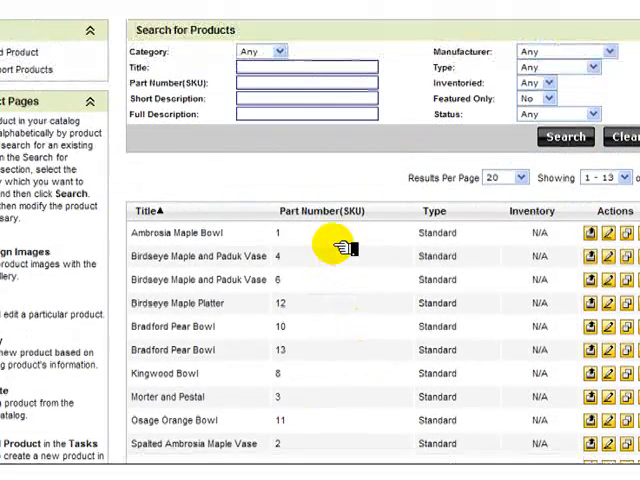
{"action": "scroll", "scroll_direction": "down", "scroll_amount": 3}
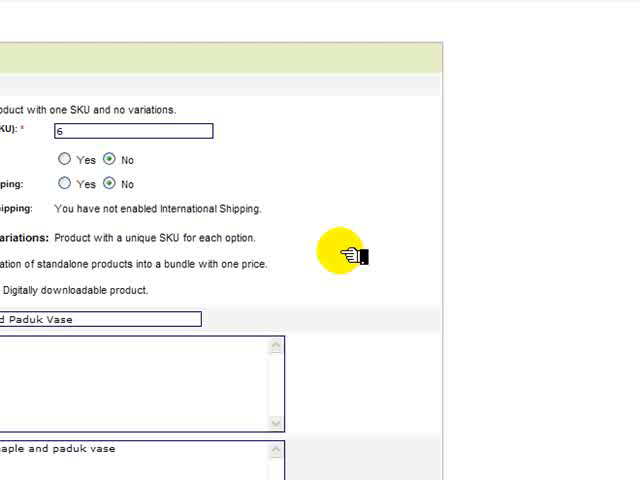
Set Charge for Shipping to Yes on the vase, pass the $35 cost and $95 price, and expand Category showing Vases
{"action": "scroll", "scroll_direction": "down", "scroll_amount": 3}
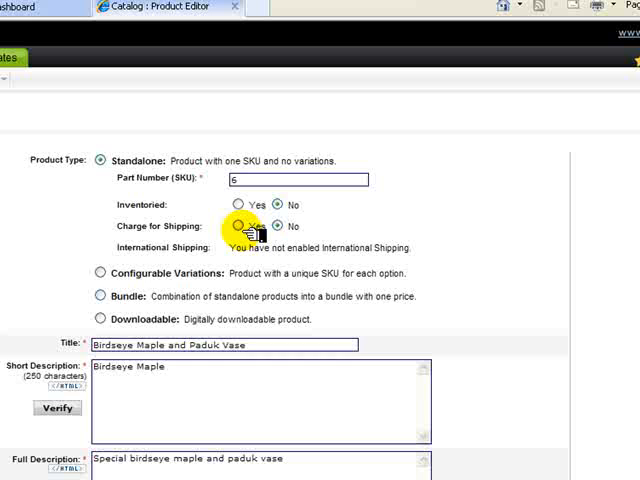
{"action": "left_click", "coordinate": [238, 224]}
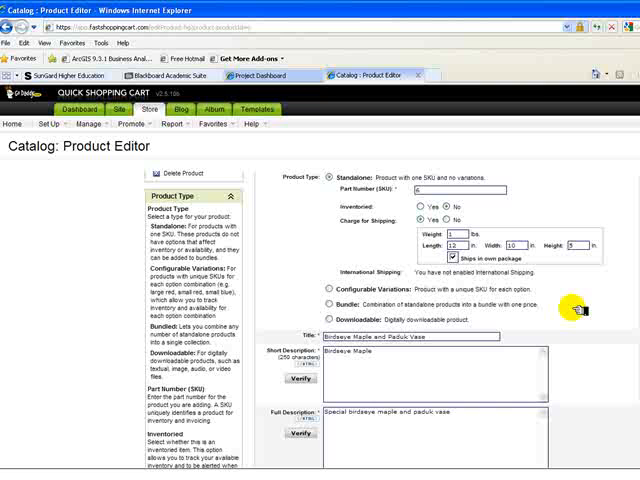
{"action": "scroll", "scroll_direction": "down", "scroll_amount": 3}
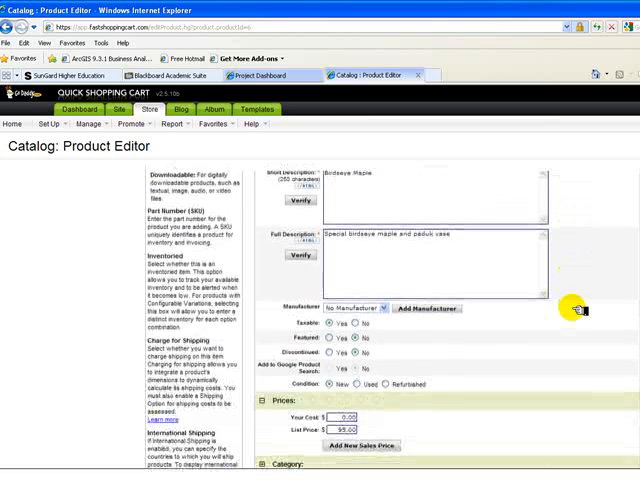
{"action": "scroll", "scroll_direction": "down", "scroll_amount": 3}
{"action": "type", "text": "3"}
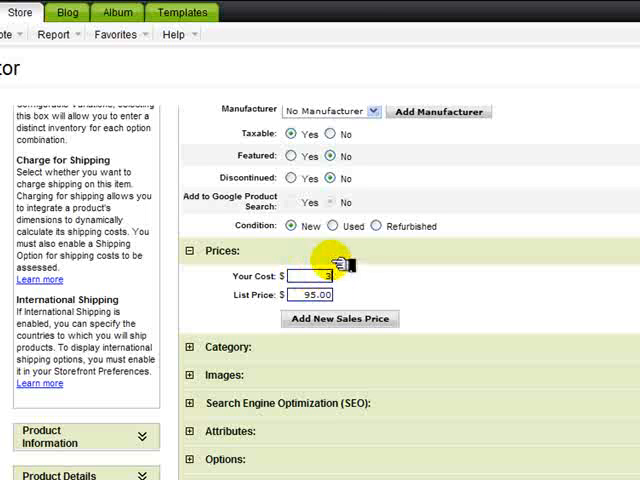
{"action": "scroll", "scroll_direction": "down", "scroll_amount": 3}
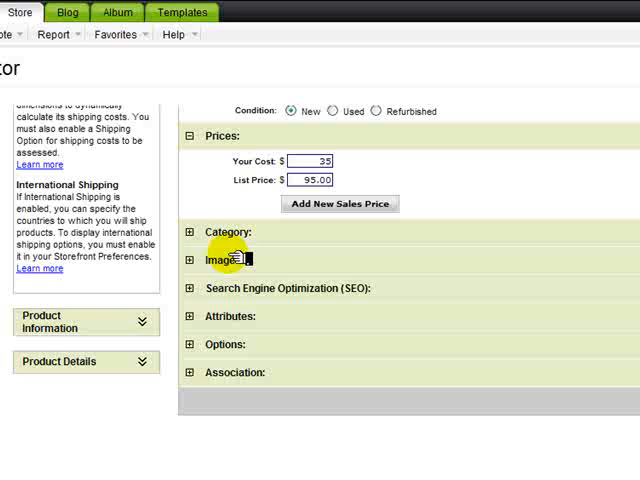
{"action": "left_click", "coordinate": [188, 232]}
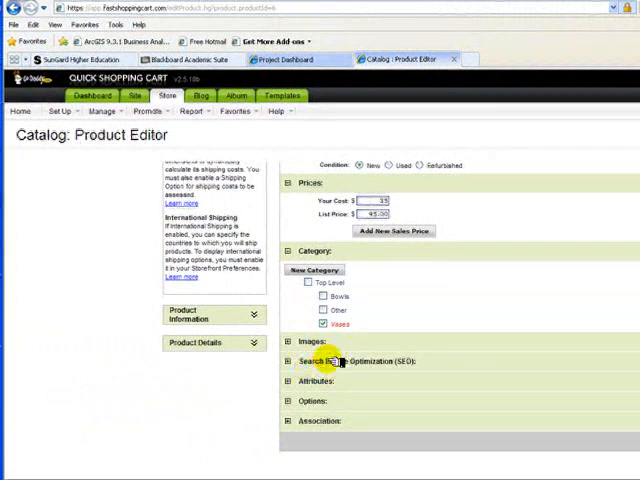
{"action": "mouse_move", "coordinate": [298, 344]}
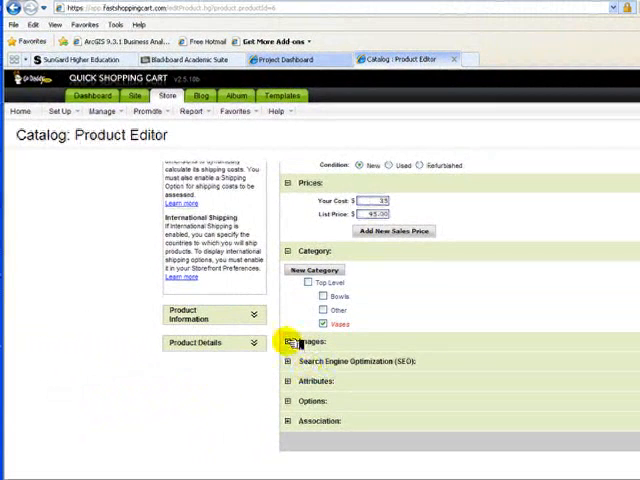
In the Media Gallery, drag a vase photo into the Zoom image slot and save the product images
{"action": "left_click", "coordinate": [288, 344]}
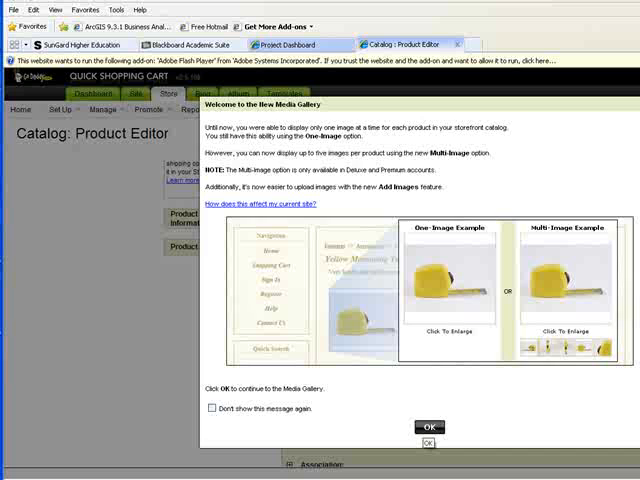
{"action": "left_click", "coordinate": [428, 426]}
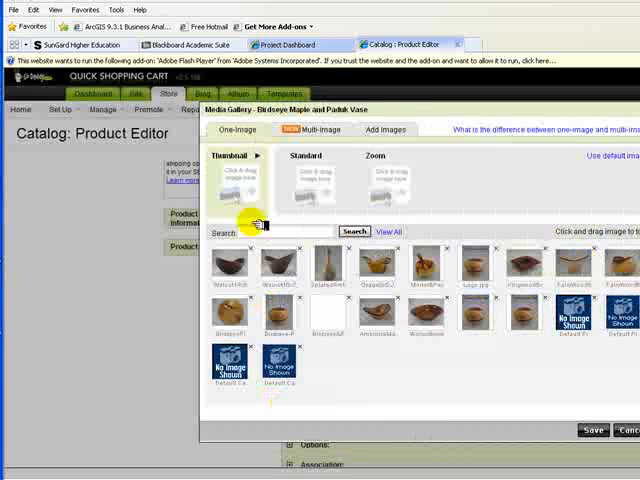
{"action": "mouse_move", "coordinate": [404, 110]}
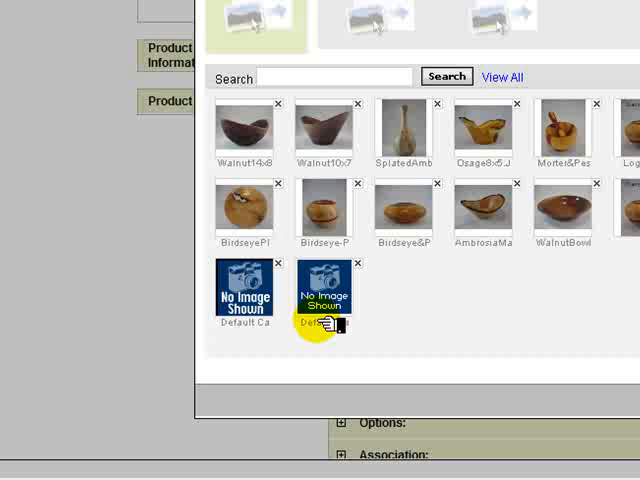
{"action": "mouse_move", "coordinate": [248, 204]}
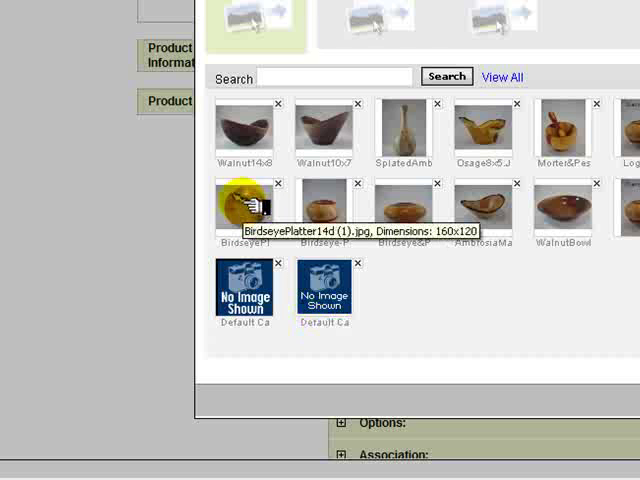
{"action": "mouse_move", "coordinate": [330, 208]}
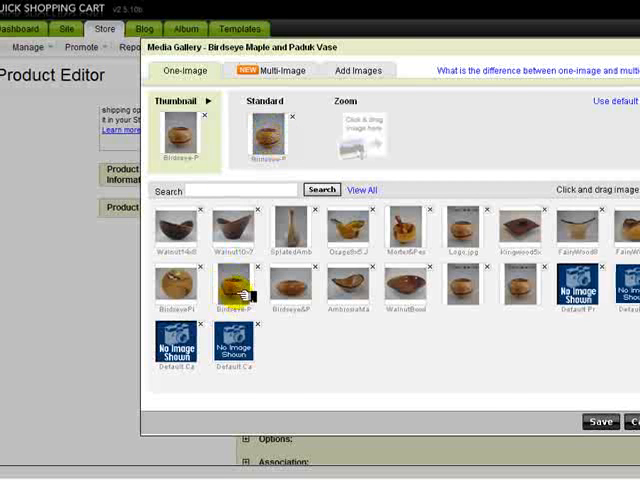
{"action": "left_click_drag", "start_coordinate": [224, 290], "coordinate": [356, 136]}
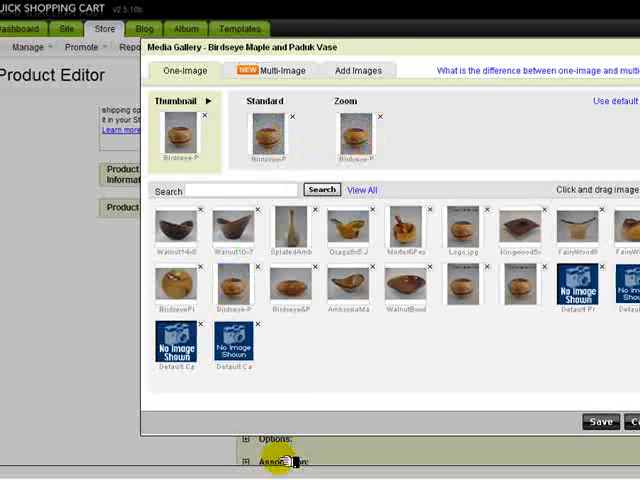
{"action": "left_click", "coordinate": [598, 420]}
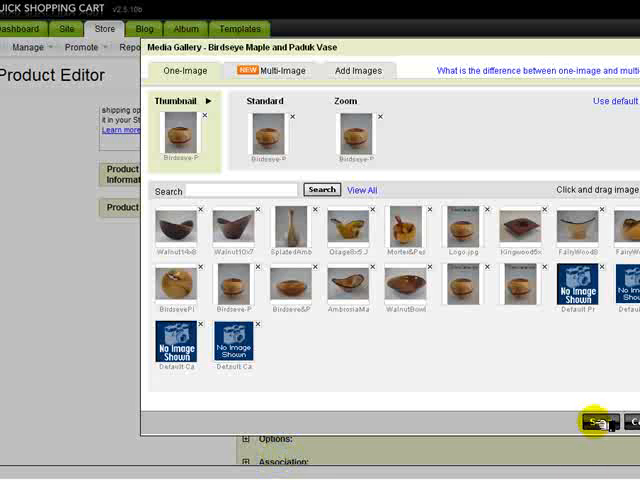
{"action": "left_click", "coordinate": [600, 420]}
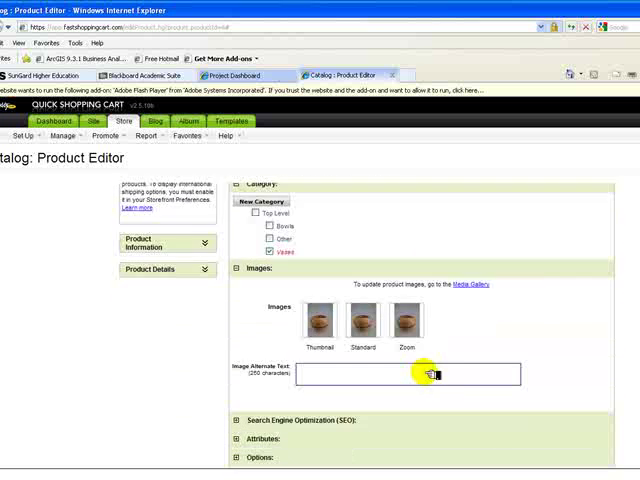
Go to the Import/Export products page from the Catalog menu
{"action": "scroll", "scroll_direction": "down", "scroll_amount": 3}
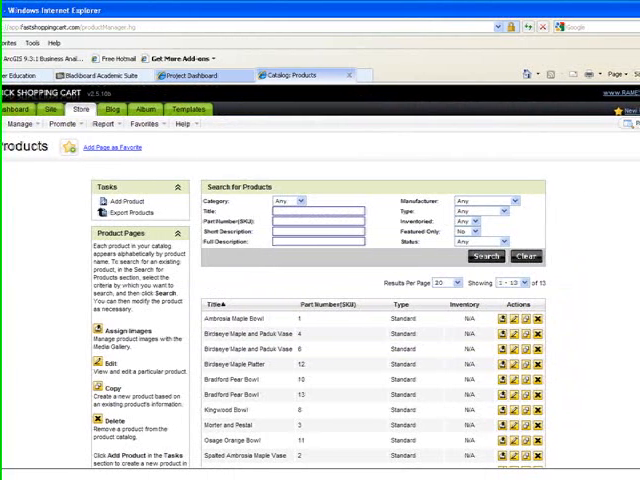
{"action": "left_click", "coordinate": [18, 124]}
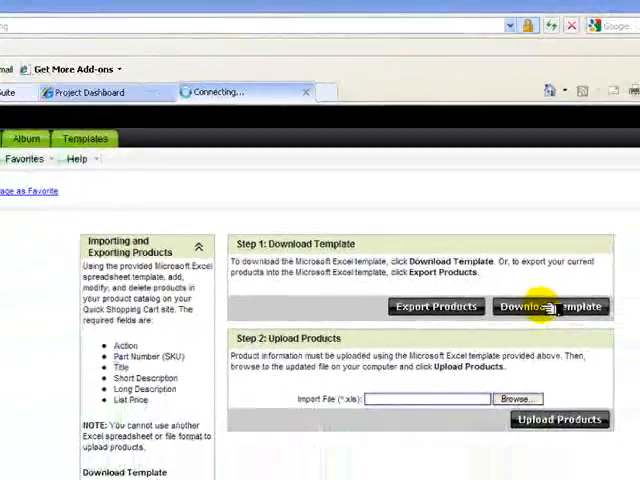
Download the product import spreadsheet template from Step 1
{"action": "left_click", "coordinate": [550, 308]}
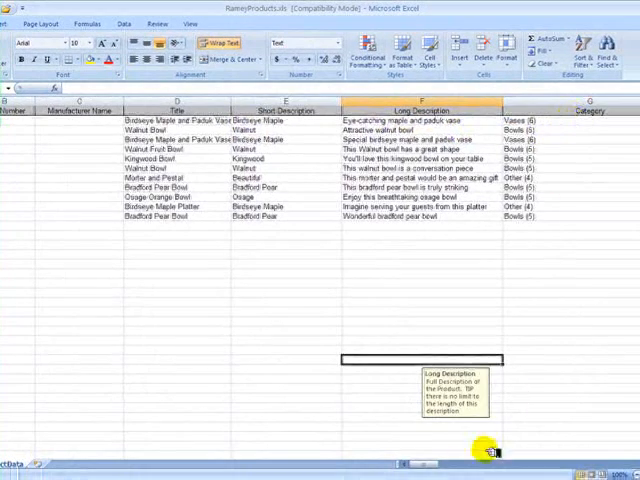
Scroll right in the products .xls to reveal inventory, taxable, shipping and image alt-text columns
{"action": "scroll", "scroll_direction": "right", "scroll_amount": 3}
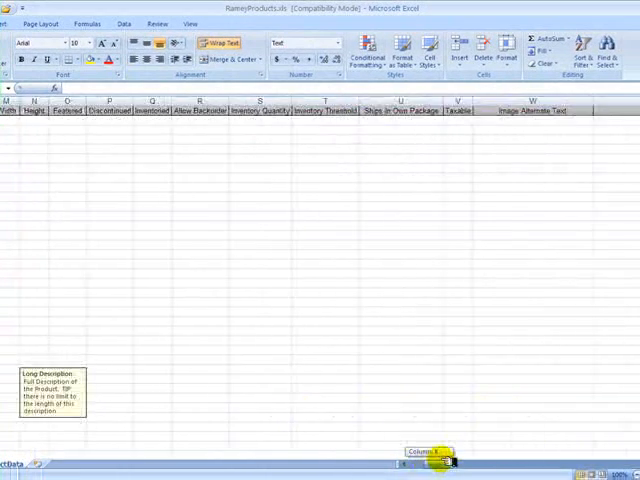